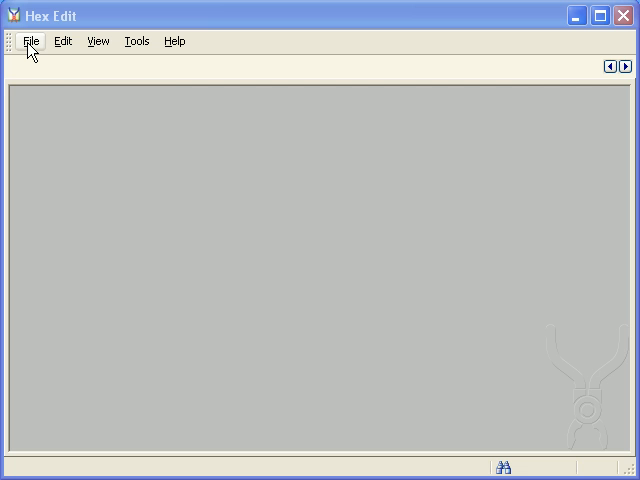
Open savers.qdx from the C:\temp folder
click(33, 41)
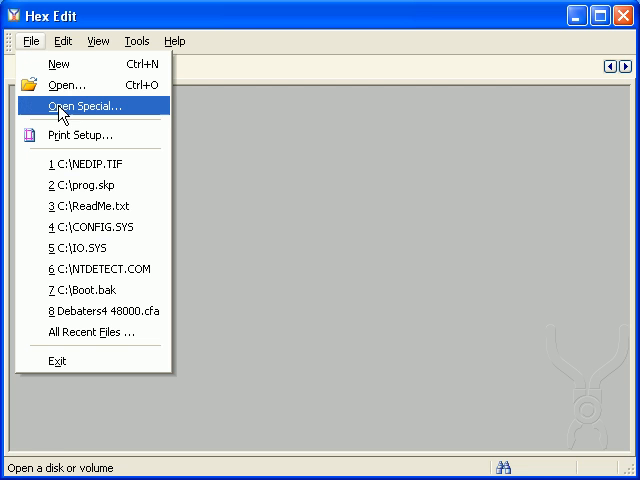
click(89, 104)
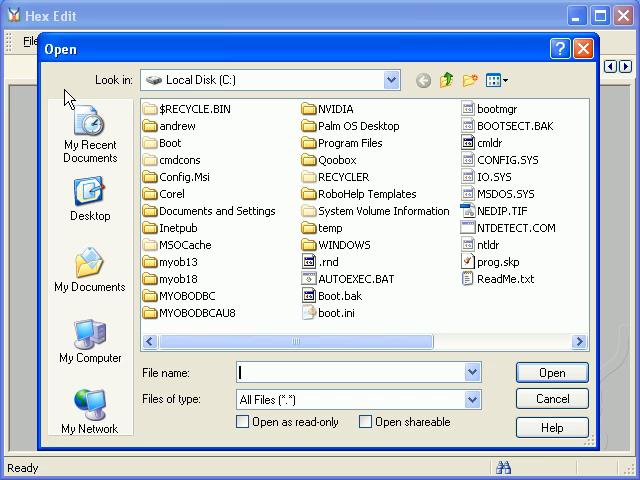
click(325, 227)
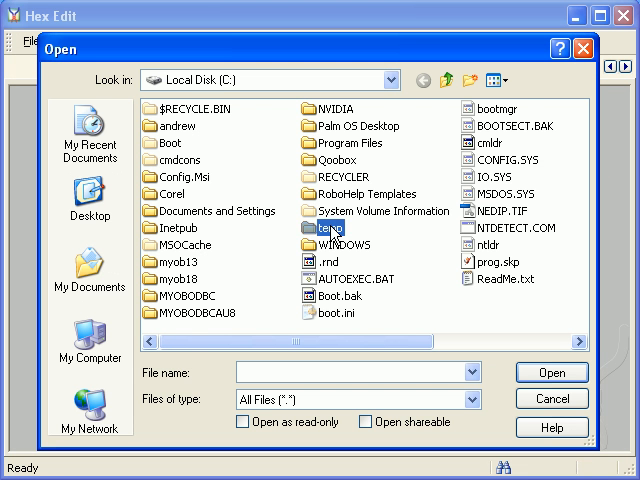
double_click(316, 226)
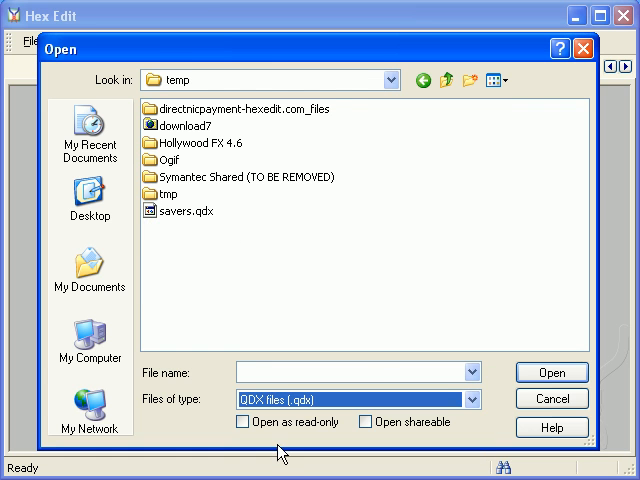
double_click(183, 211)
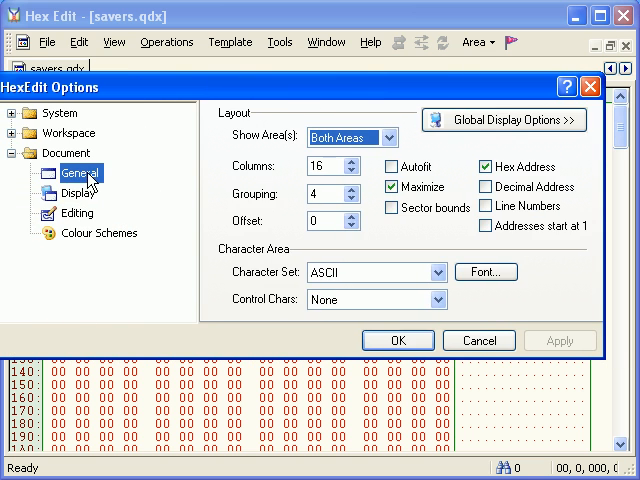
Set the savers.qdx Document Display columns to 512 bytes per row
click(75, 192)
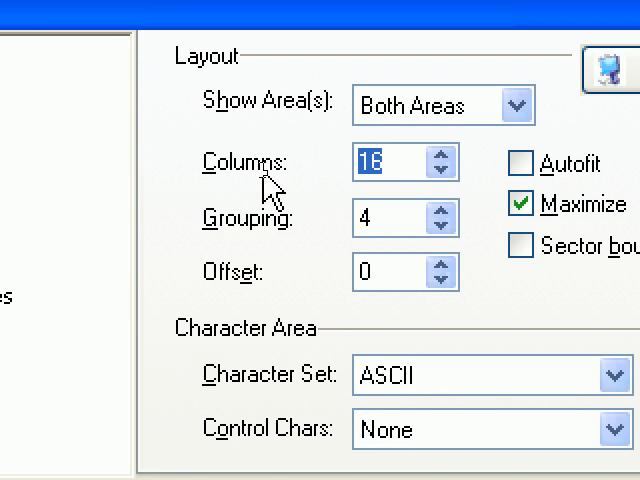
text(512)
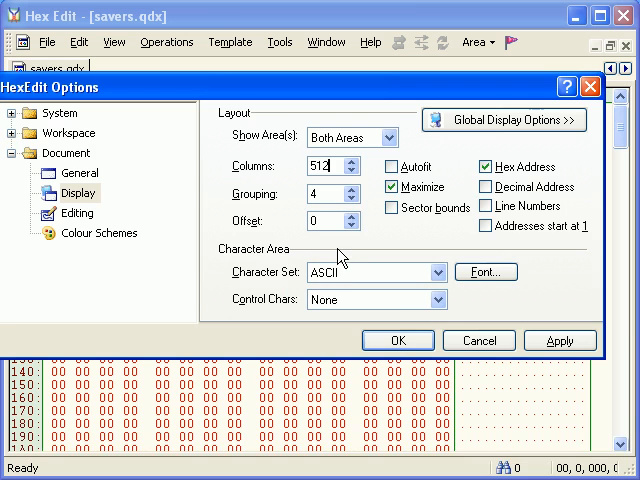
click(397, 340)
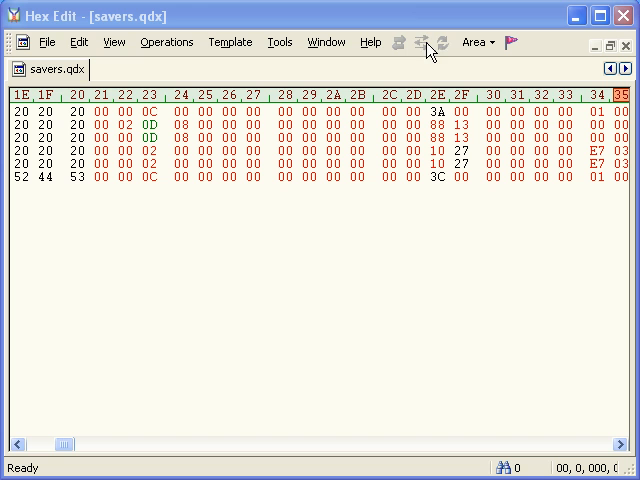
mouse_move(370, 42)
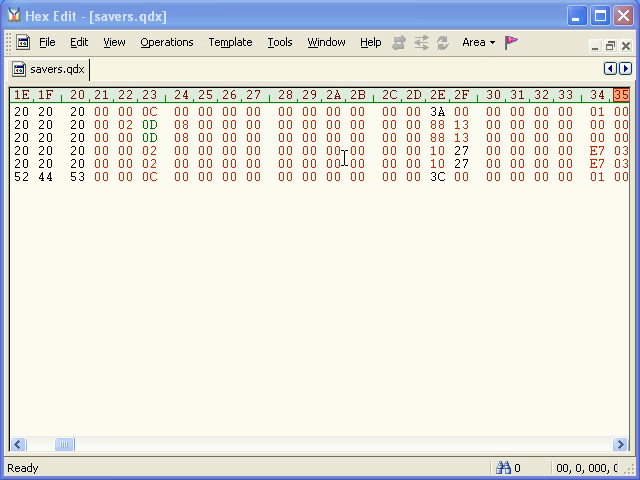
click(477, 42)
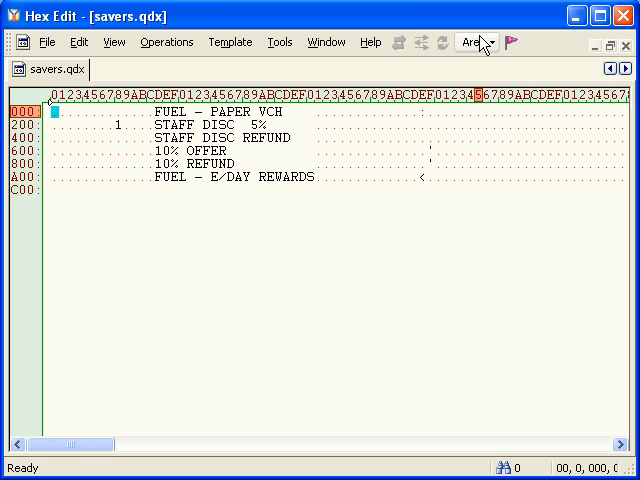
click(477, 42)
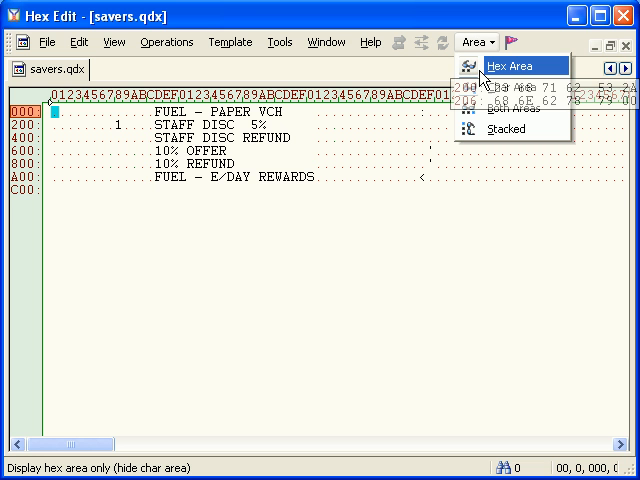
click(499, 65)
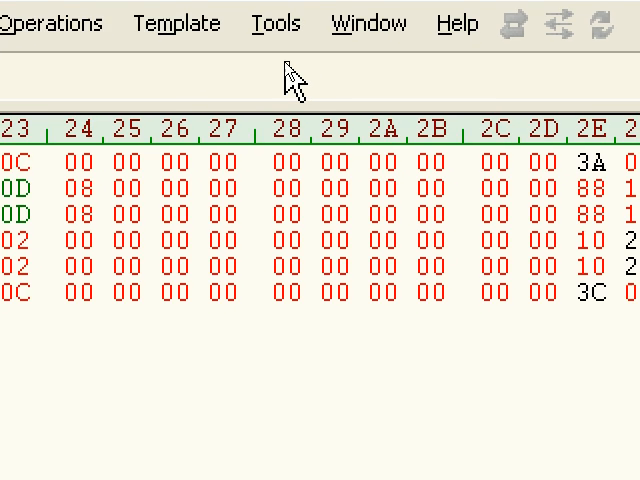
Show the template in a split window, expand Default, and edit the 'none' element
click(176, 22)
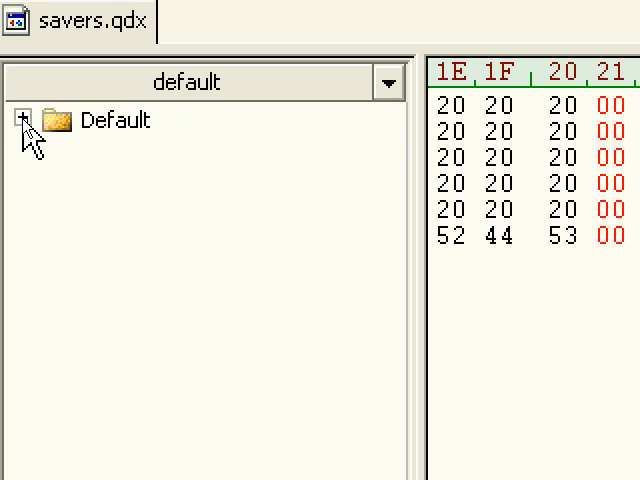
click(29, 120)
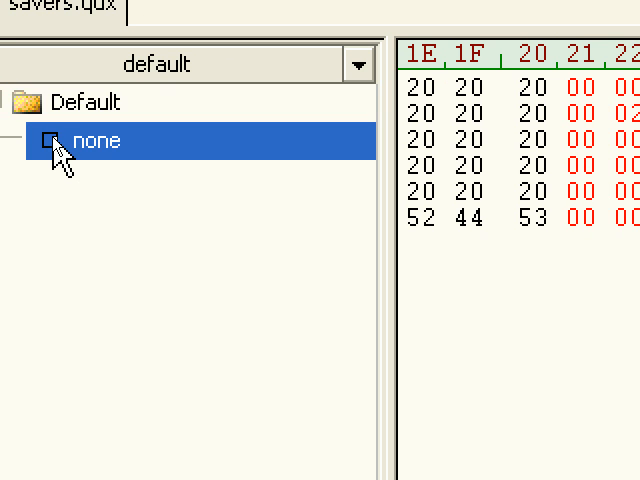
right_click(55, 155)
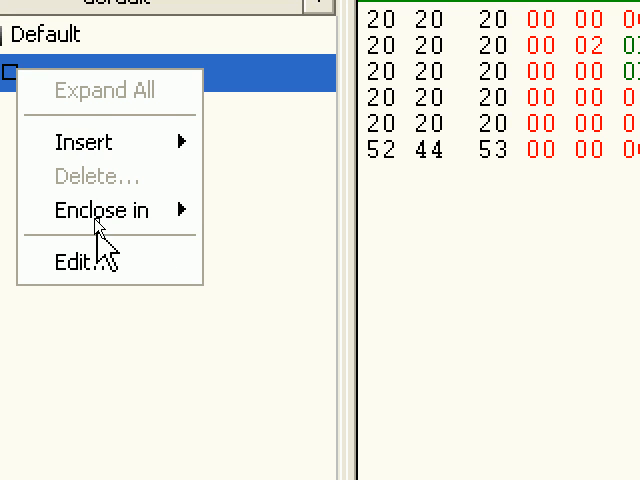
click(72, 262)
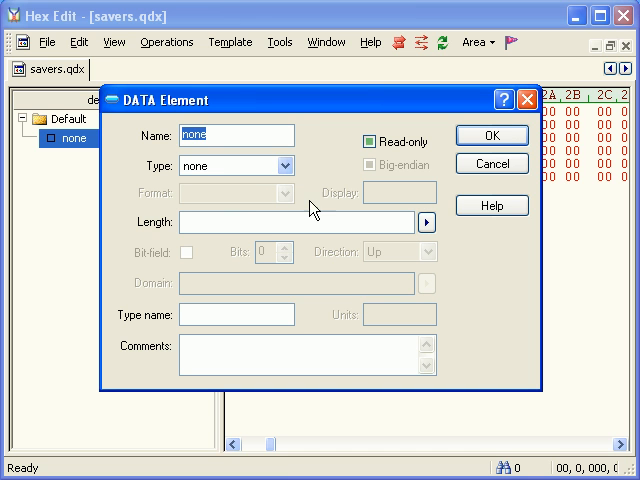
mouse_move(400, 98)
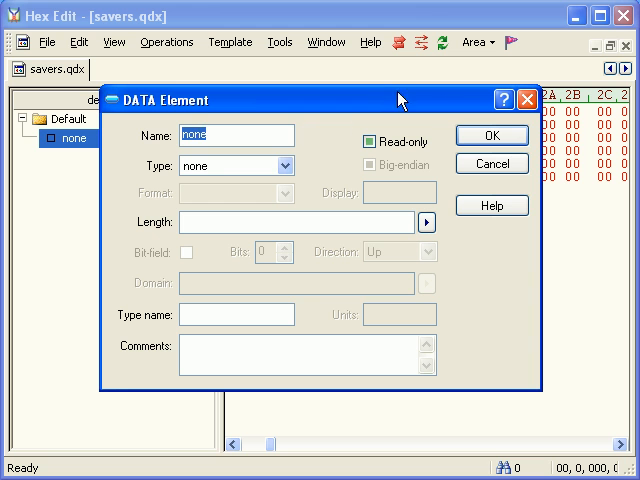
mouse_move(27, 237)
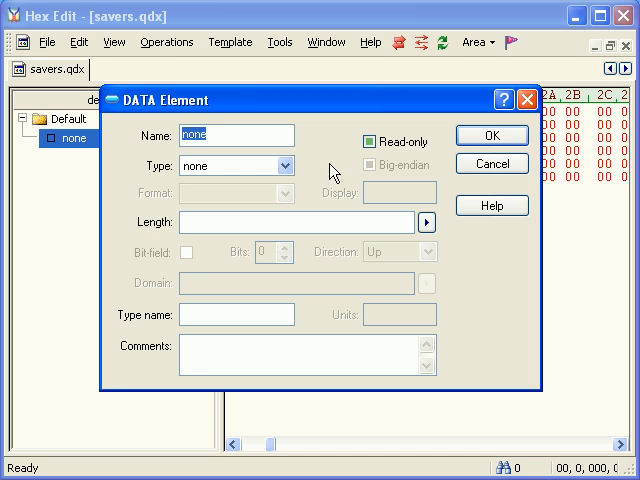
mouse_move(491, 163)
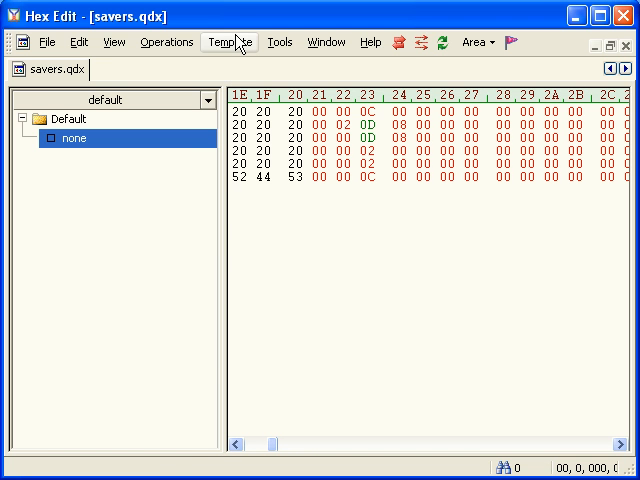
Switch the template to a tabbed view and add Hex Address, Size and Data tree columns
click(229, 42)
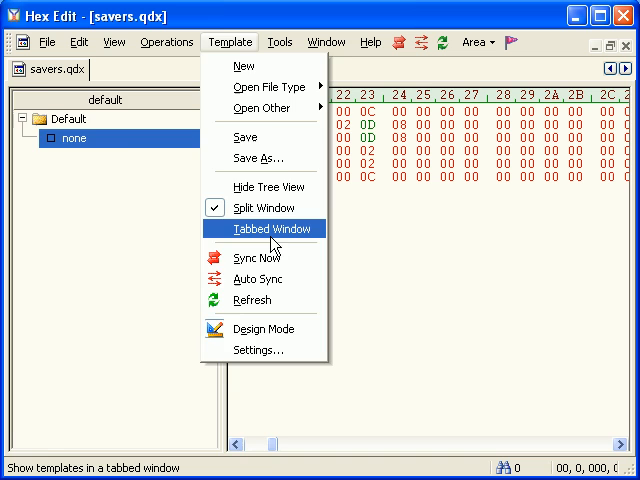
click(267, 229)
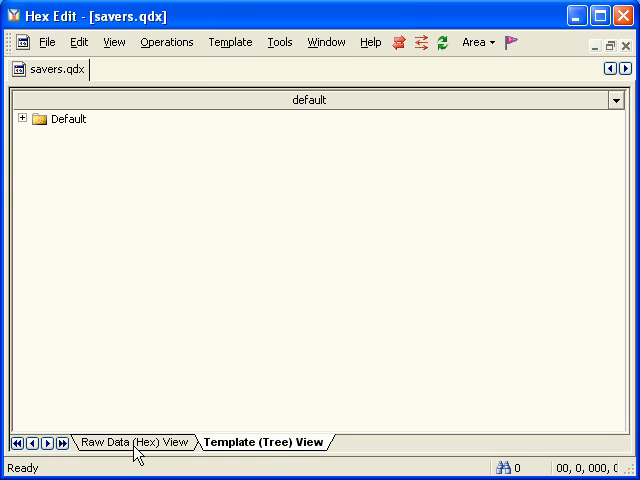
mouse_move(245, 455)
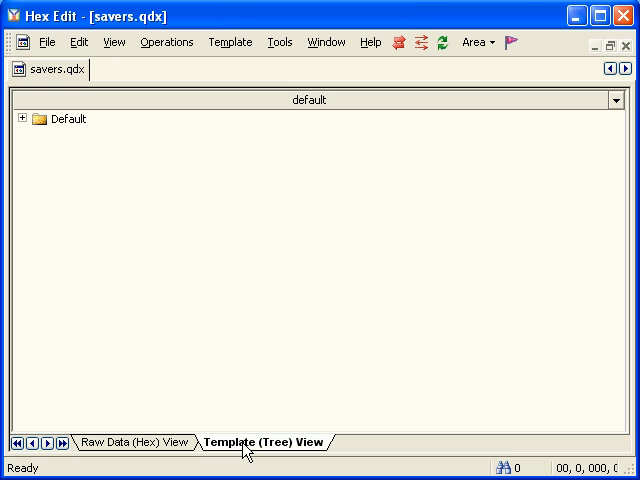
right_click(95, 110)
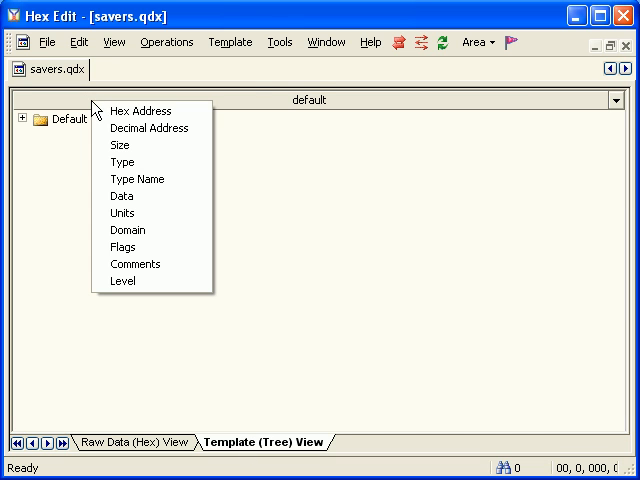
click(140, 110)
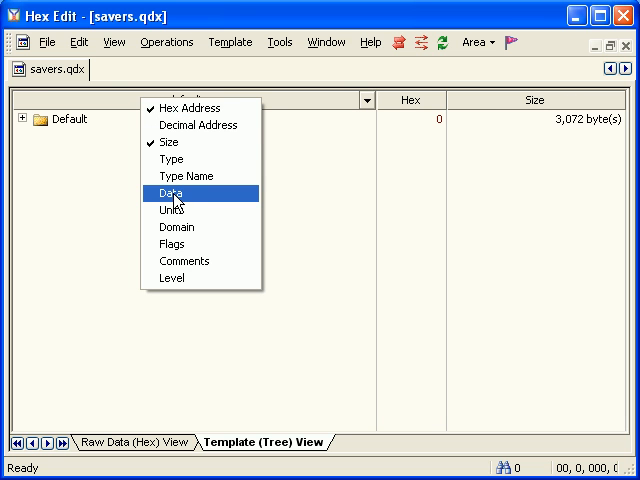
click(170, 192)
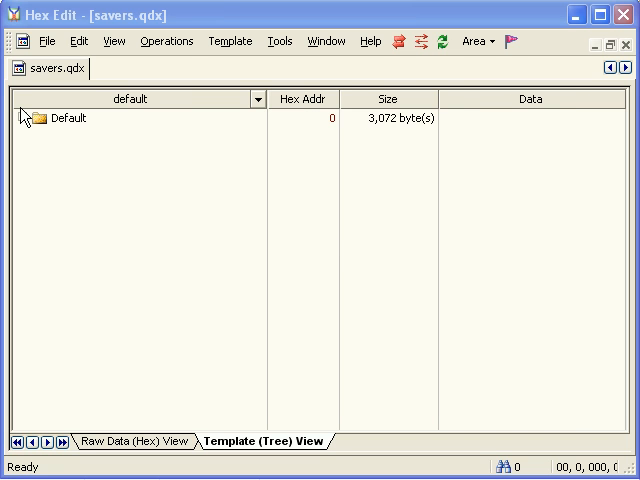
click(11, 118)
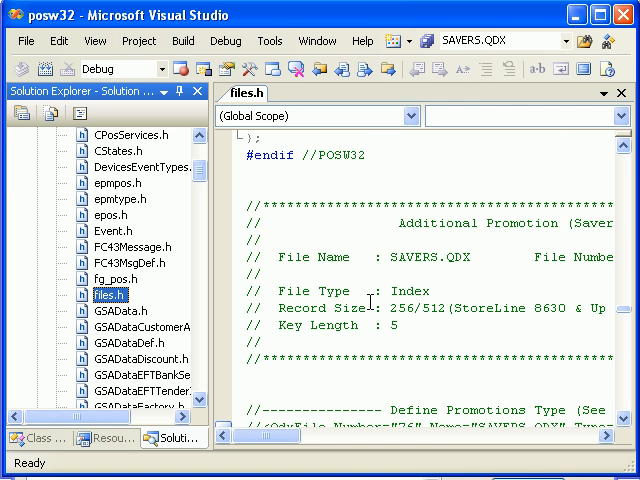
scroll(down, 3)
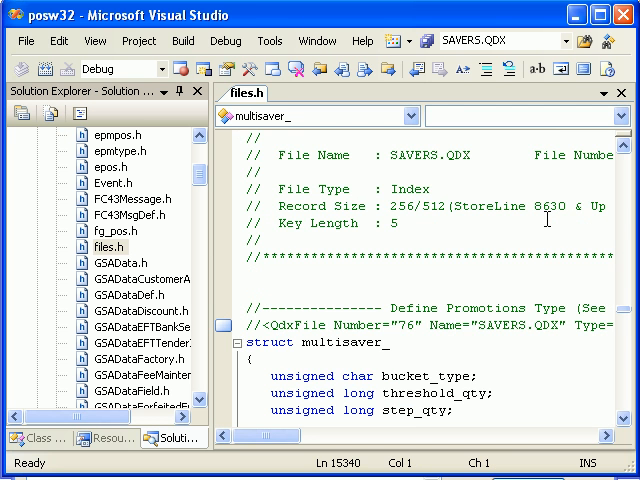
scroll(down, 3)
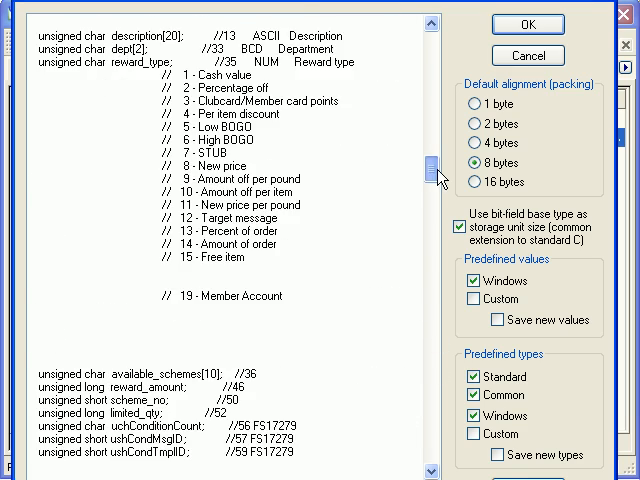
Head the pasted struct code with #define EXPANSION_OF_PROM_SAVERS_QDX_FILE
scroll(down, 3)
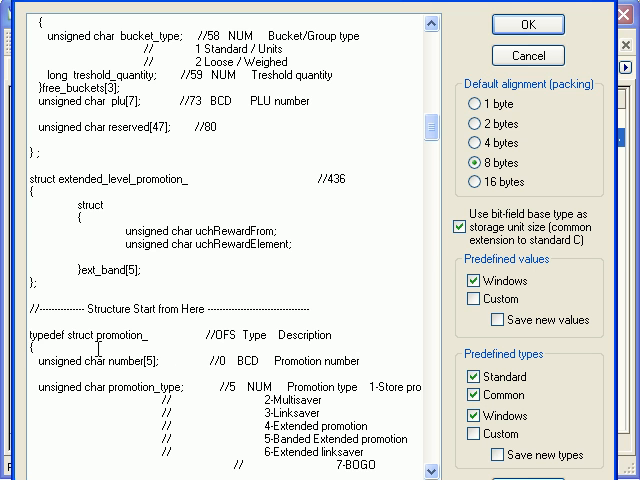
double_click(34, 334)
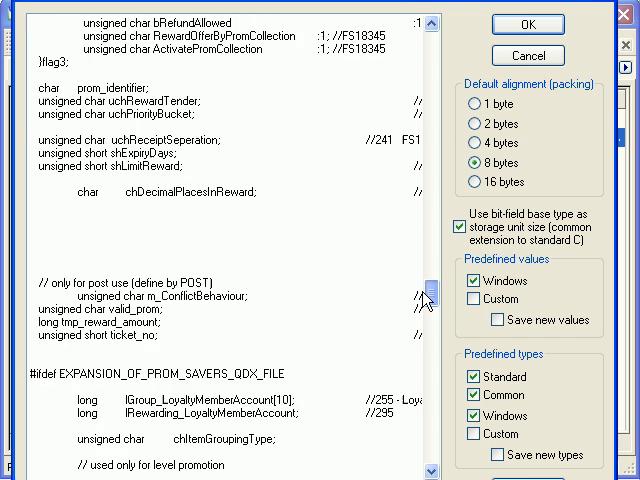
scroll(down, 3)
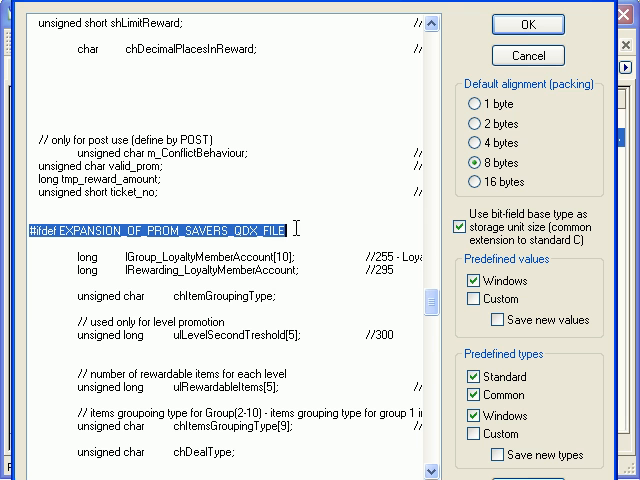
right_click(240, 240)
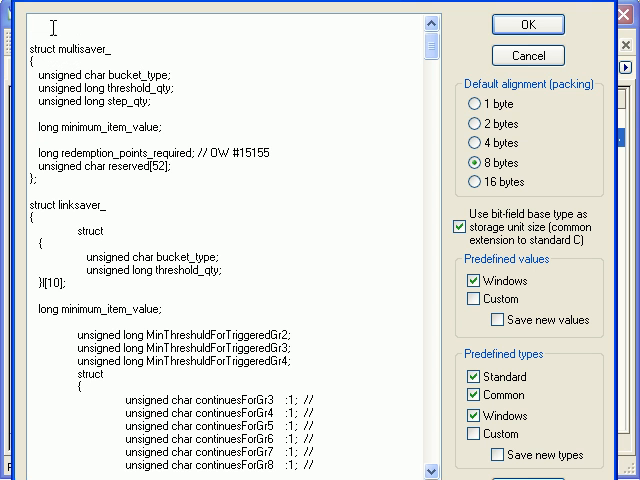
text(#ifdef EXPANSION_OF_PROM_SAVERS_QDX_FILE)
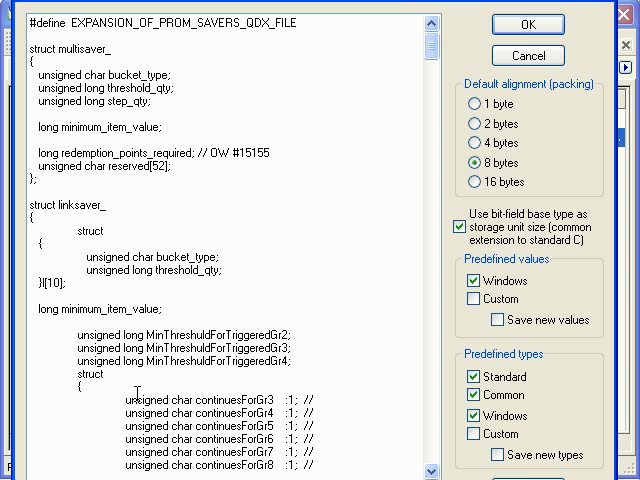
double_click(143, 398)
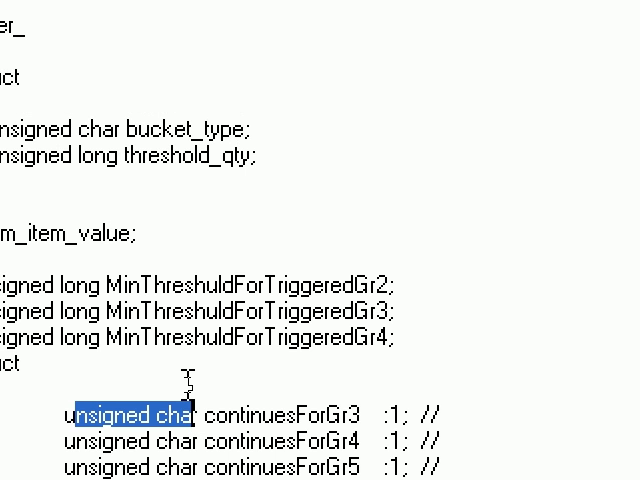
scroll(down, 3)
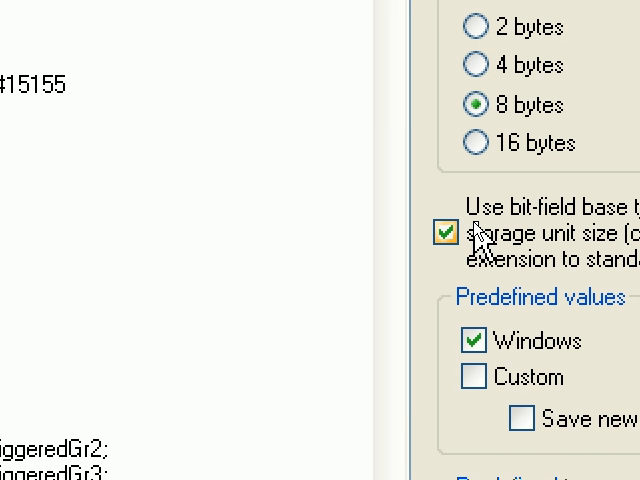
click(445, 235)
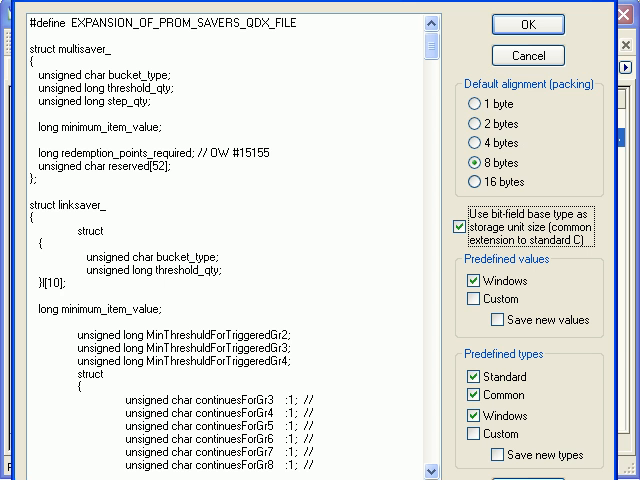
click(527, 24)
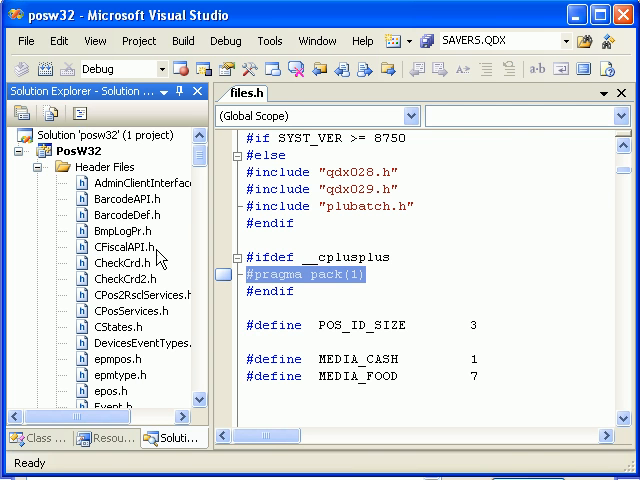
Confirm Struct Member Alignment is 1 Byte in Visual Studio, then accept the HexEdit import
right_click(68, 151)
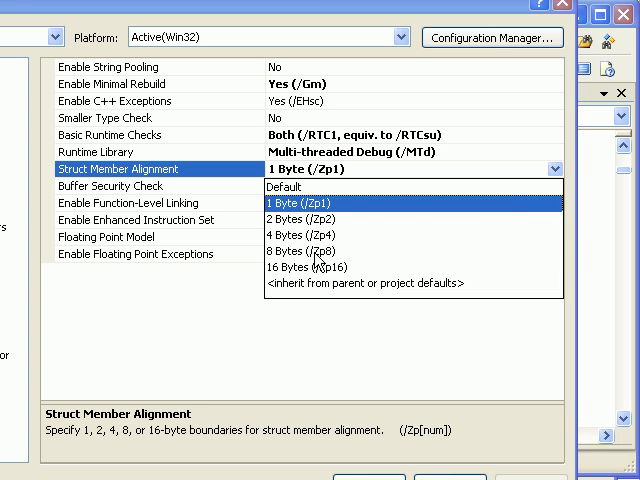
click(320, 253)
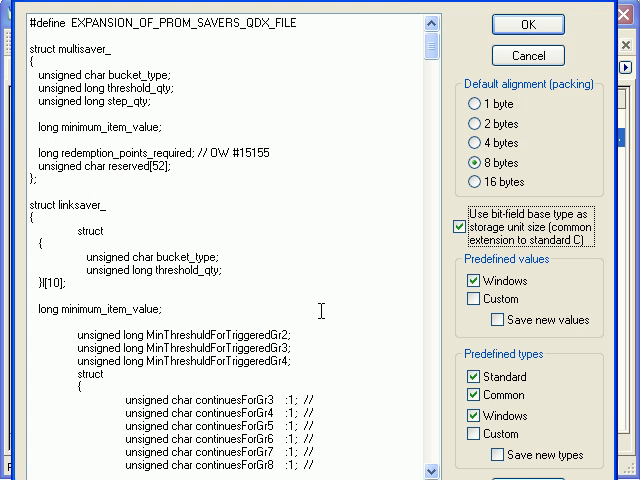
click(474, 104)
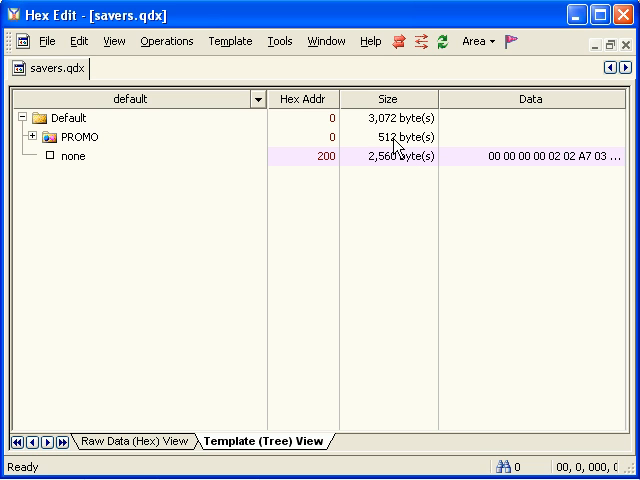
Expand the PROMO element under Default to list its fields
click(388, 136)
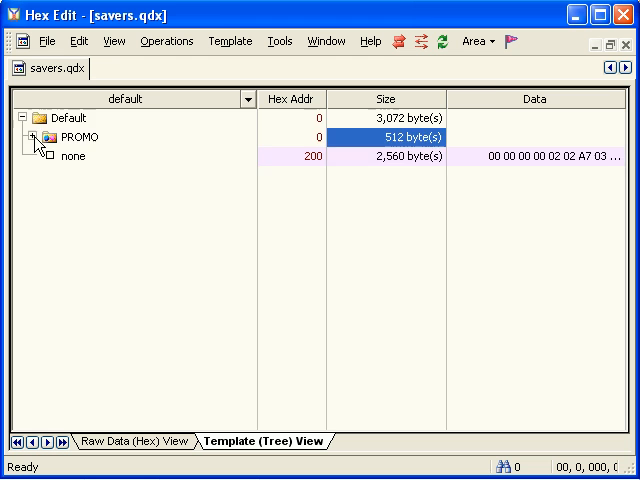
click(39, 137)
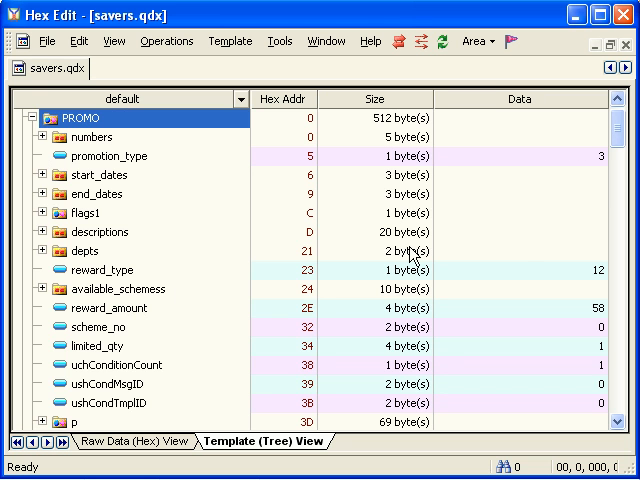
scroll(down, 3)
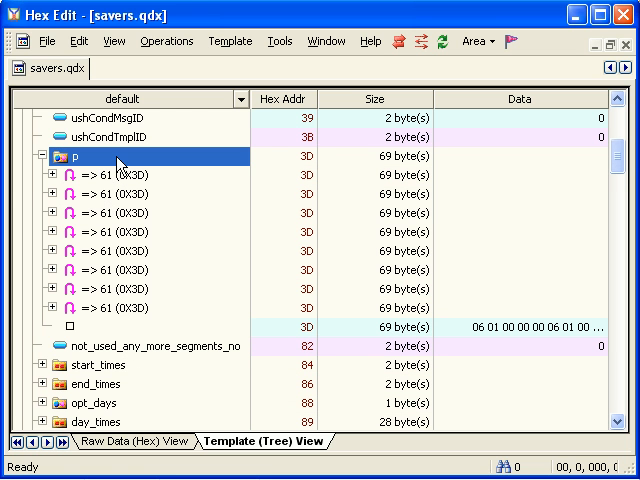
mouse_move(85, 203)
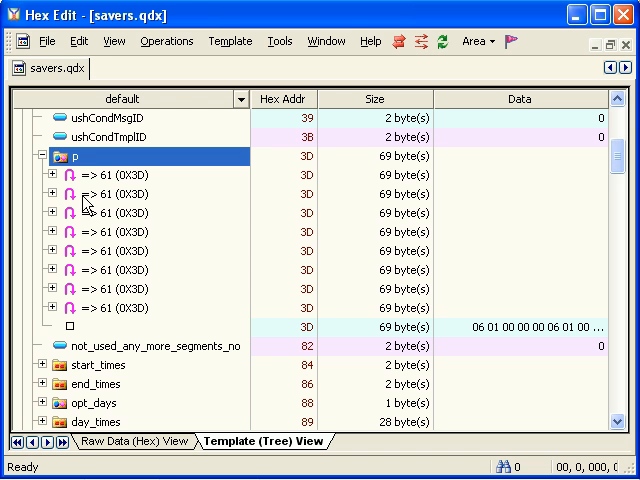
mouse_move(148, 200)
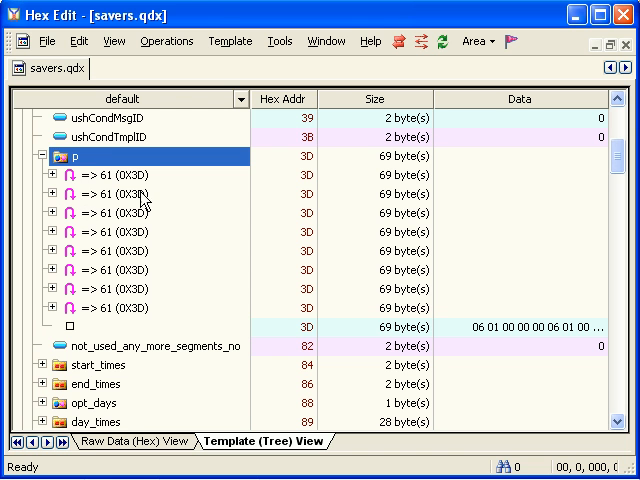
click(283, 193)
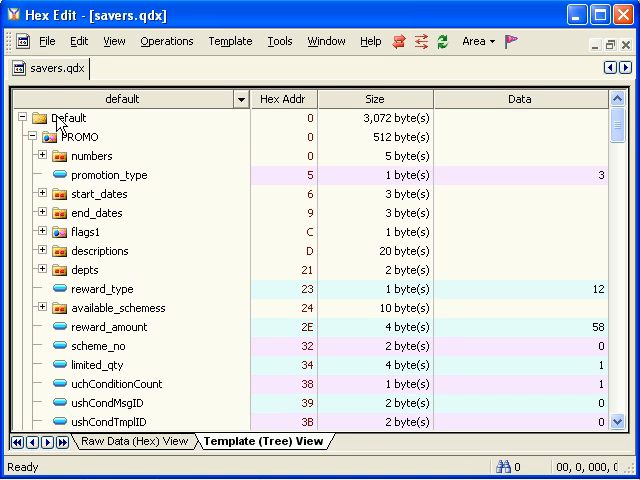
click(26, 118)
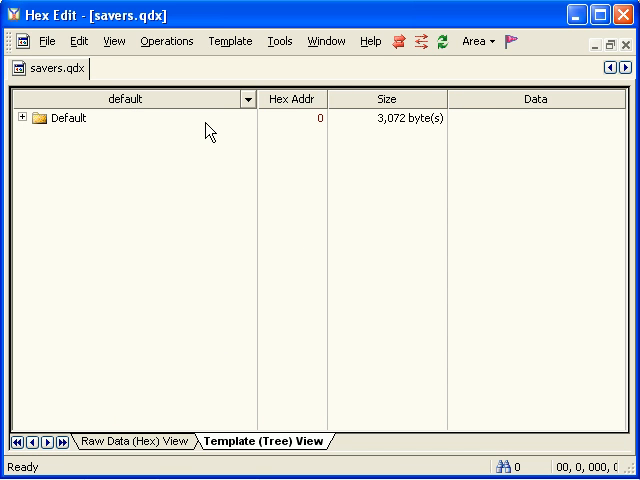
click(13, 118)
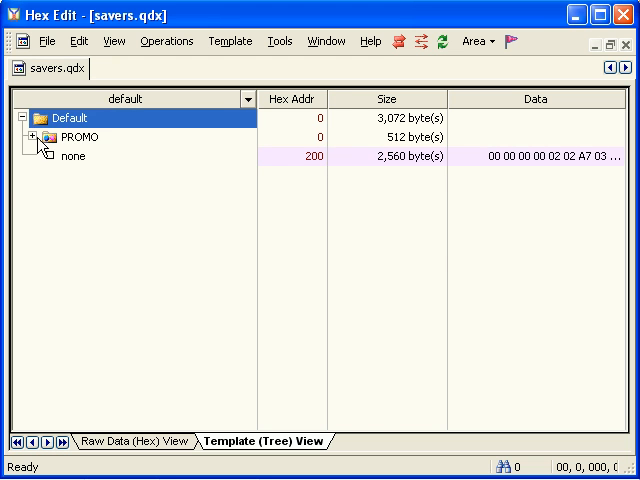
click(34, 137)
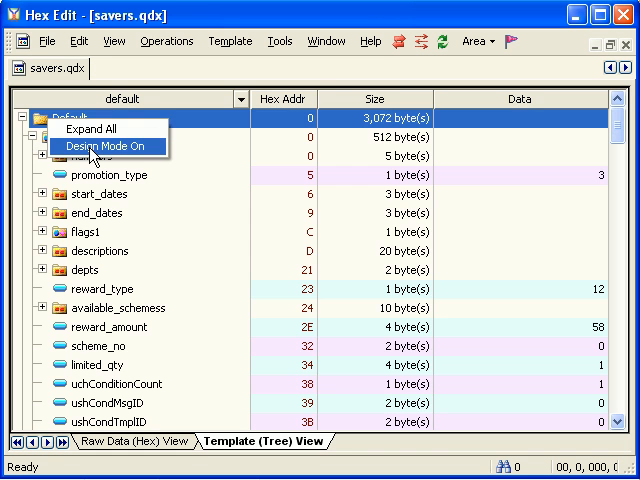
Turn on design mode and expand p and its first jump entry to reveal store_prom
click(106, 146)
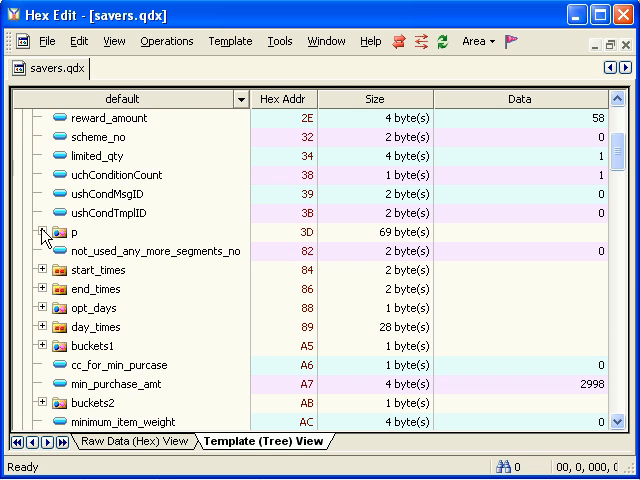
click(39, 232)
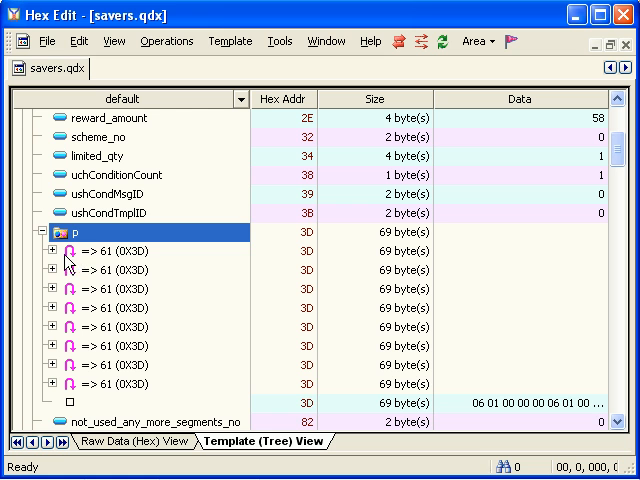
click(54, 251)
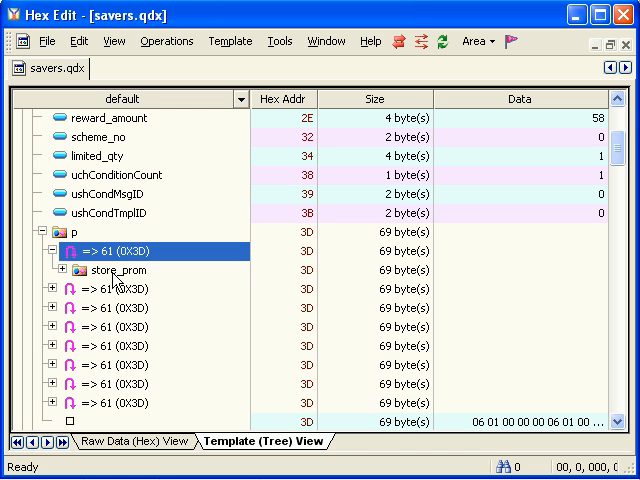
click(115, 269)
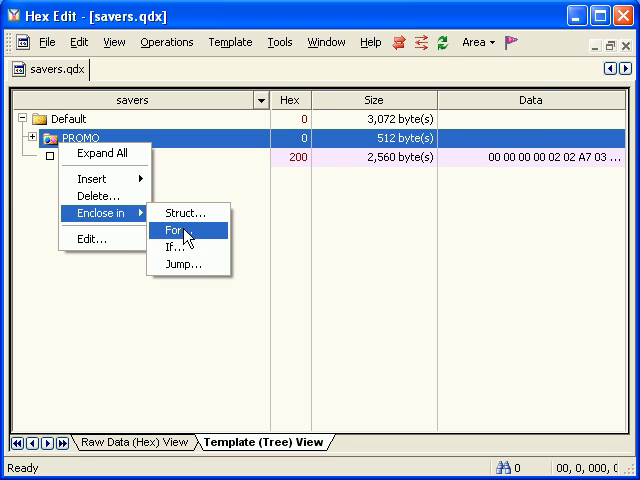
Enclose PROMO in a FOR array named PROMO and expand PROMOs to its six records
click(175, 231)
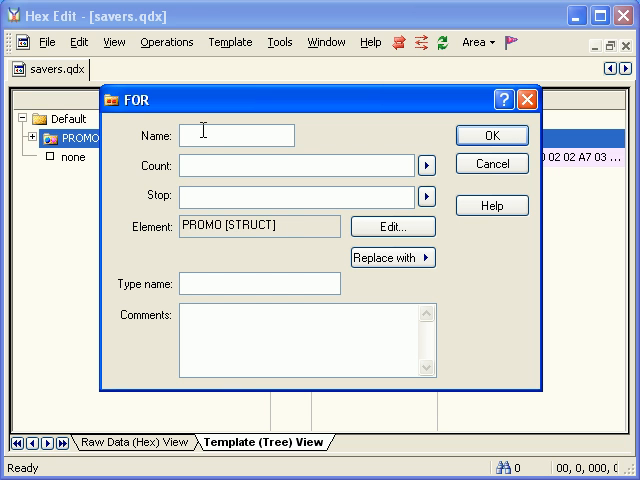
text(PROMO)
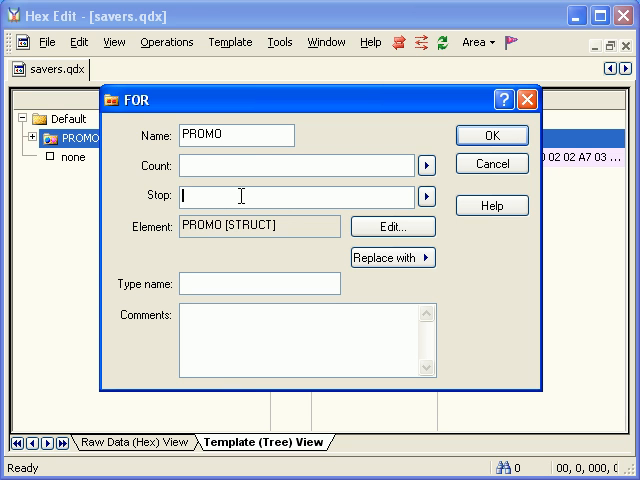
mouse_move(325, 155)
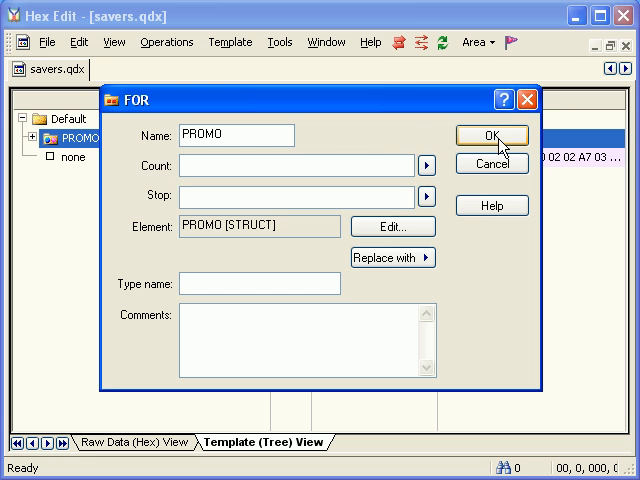
click(491, 135)
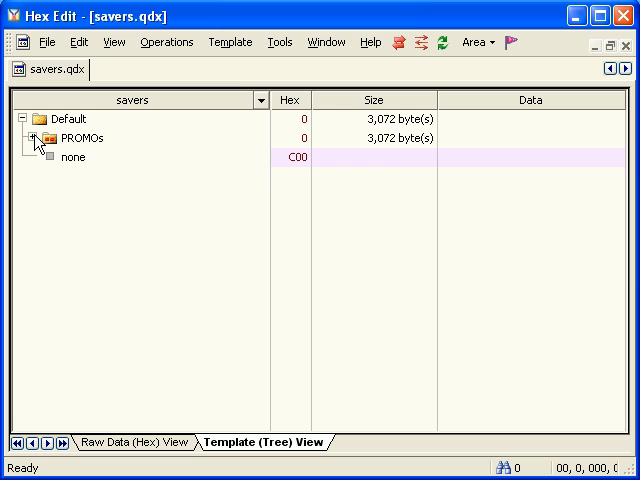
click(37, 138)
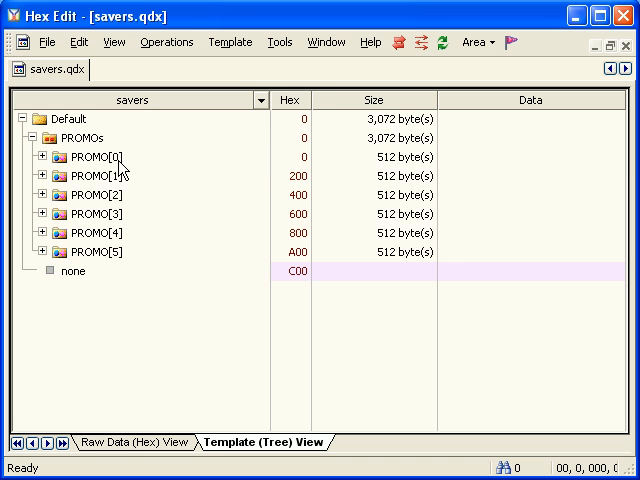
mouse_move(137, 461)
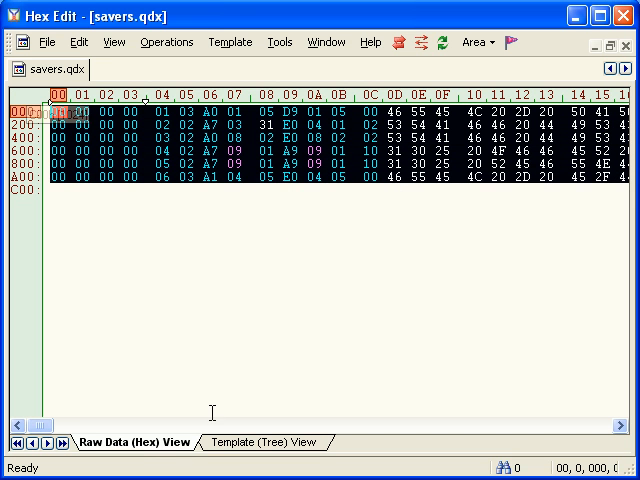
Delete the trailing none element from the template tree, leaving only PROMOs
click(264, 441)
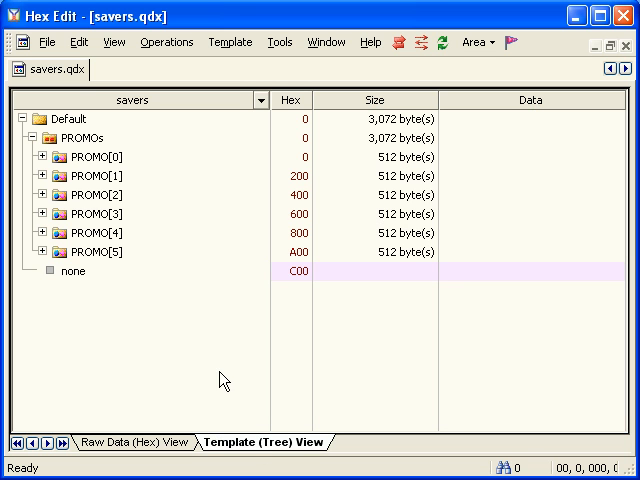
mouse_move(123, 320)
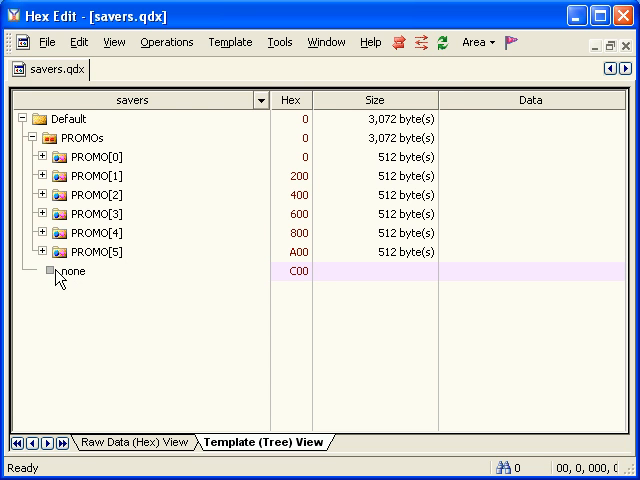
mouse_move(70, 282)
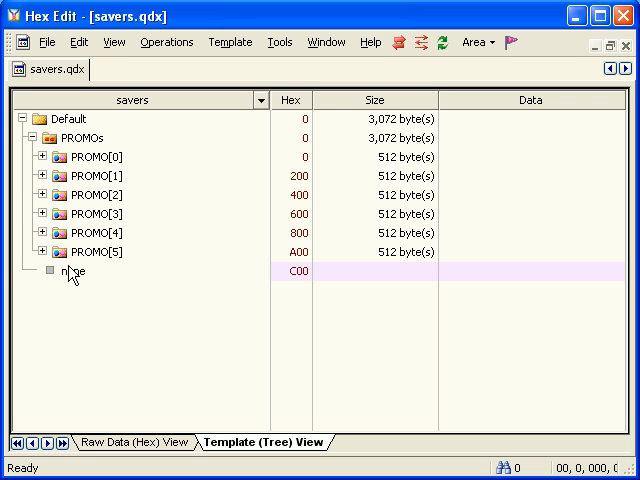
mouse_move(103, 292)
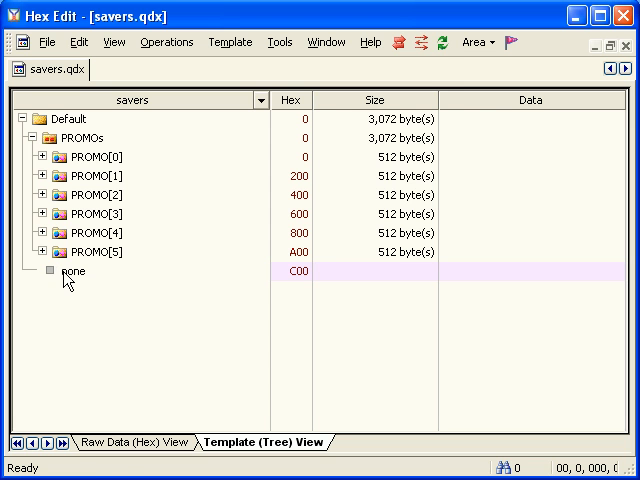
right_click(67, 269)
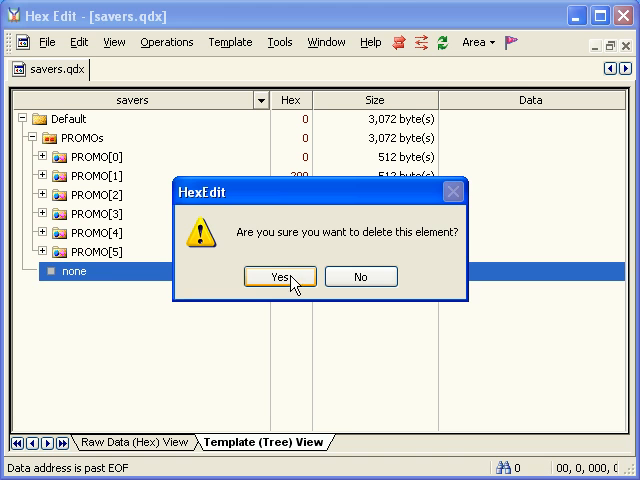
click(281, 276)
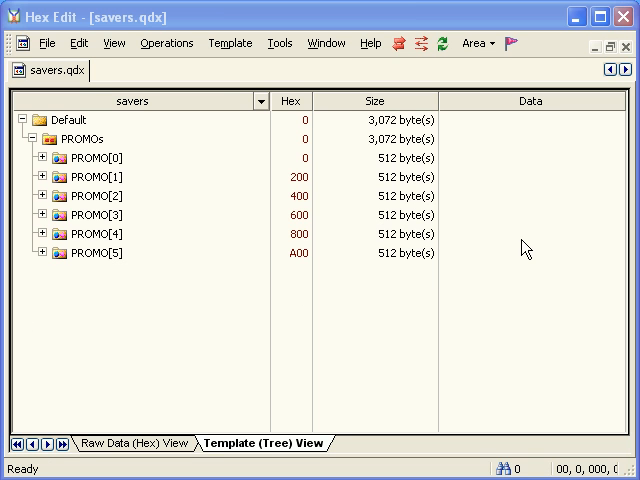
mouse_move(63, 174)
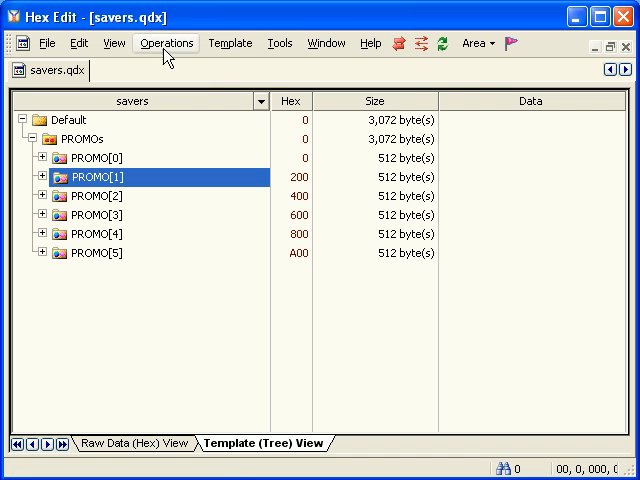
Show the template tree beside the hex data in a split window with Auto Sync enabled
click(229, 43)
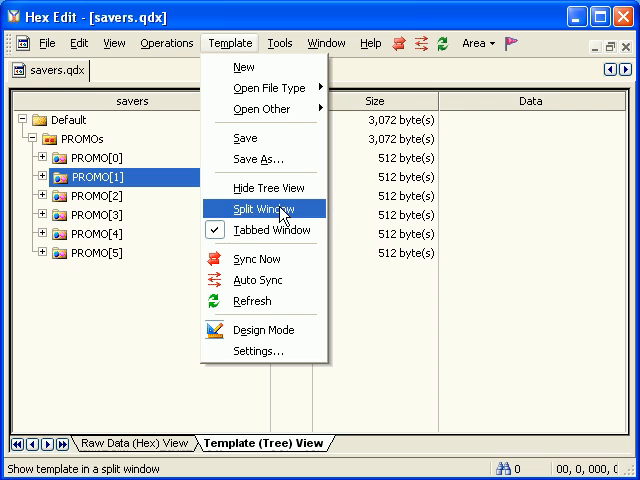
click(262, 209)
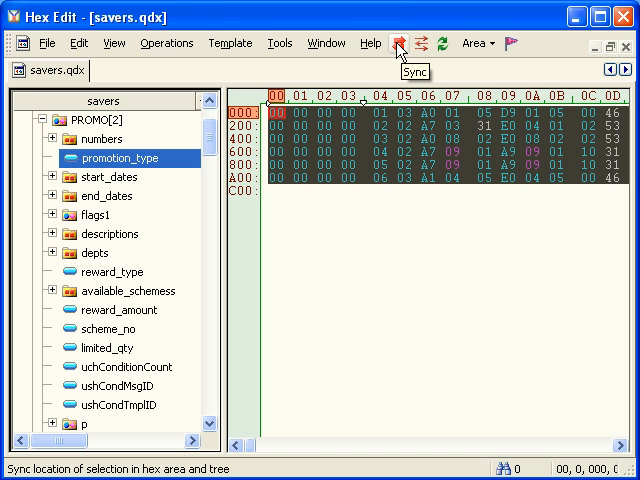
click(397, 44)
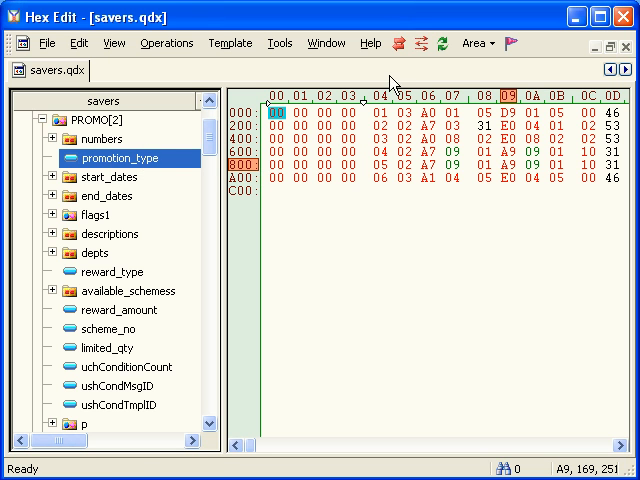
mouse_move(398, 44)
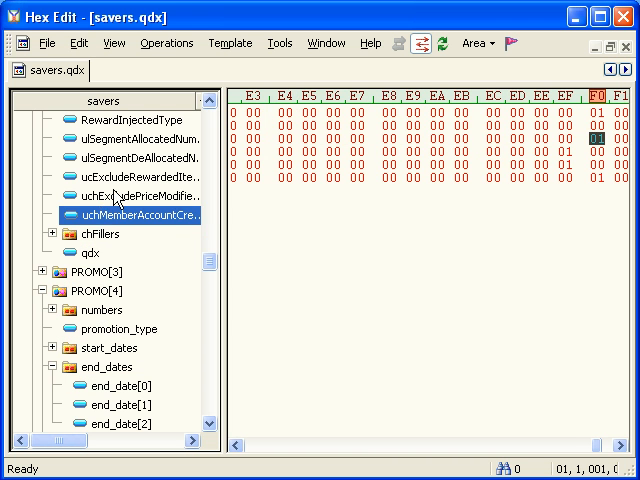
click(130, 159)
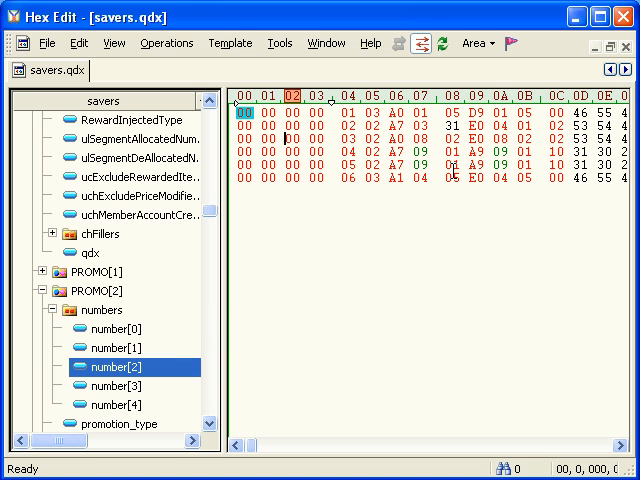
mouse_move(478, 298)
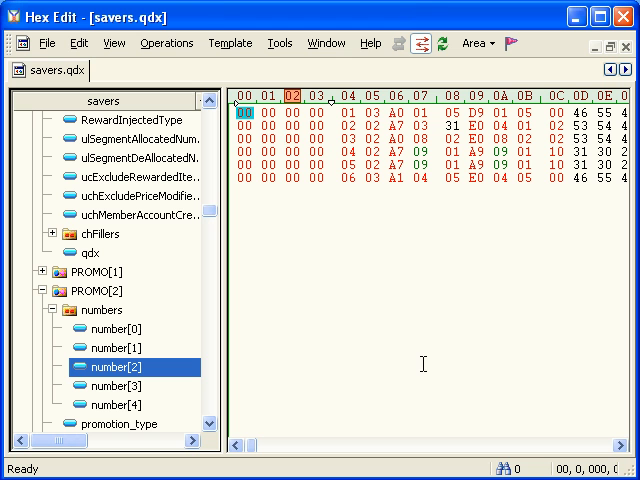
mouse_move(423, 363)
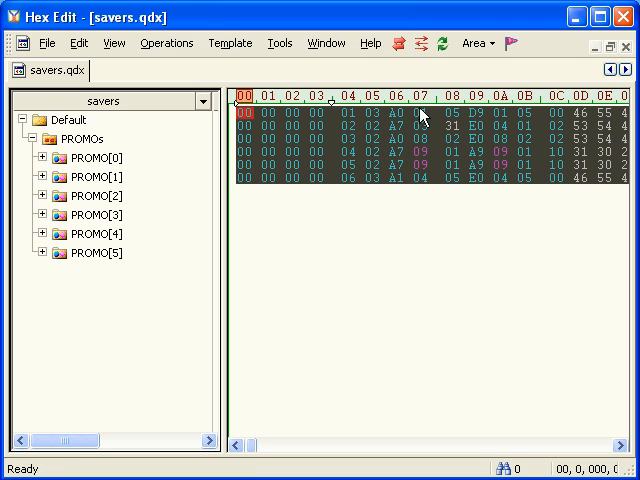
mouse_move(172, 280)
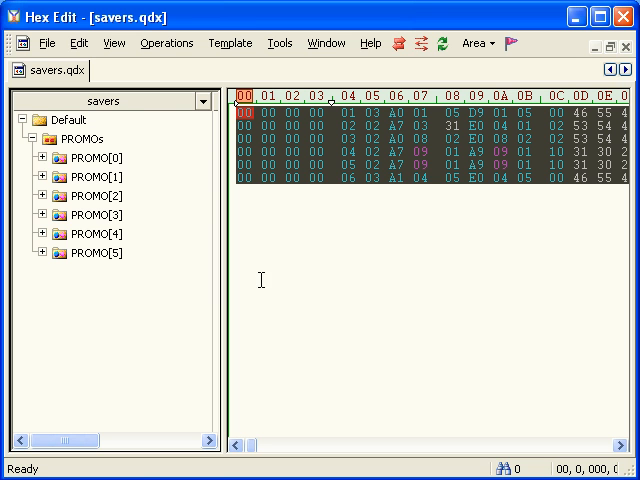
Select the PROMO[1] record in the collapsed template tree
click(398, 43)
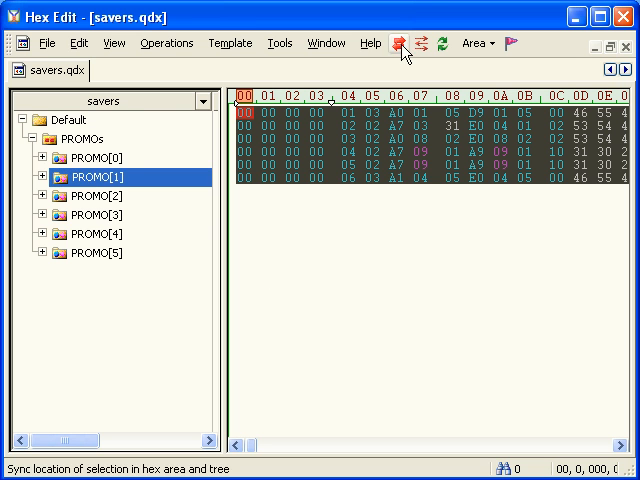
mouse_move(400, 55)
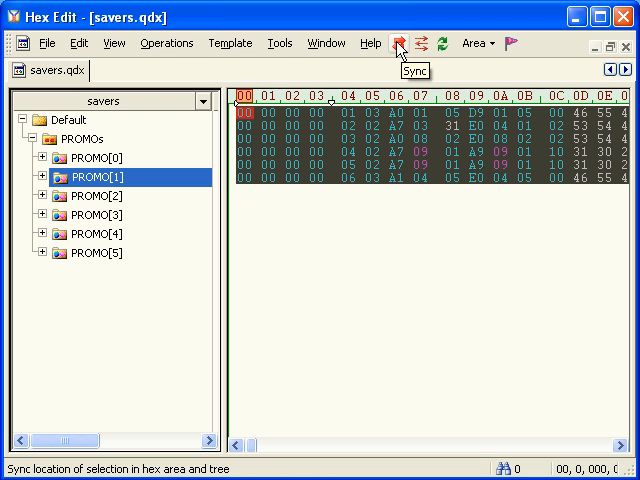